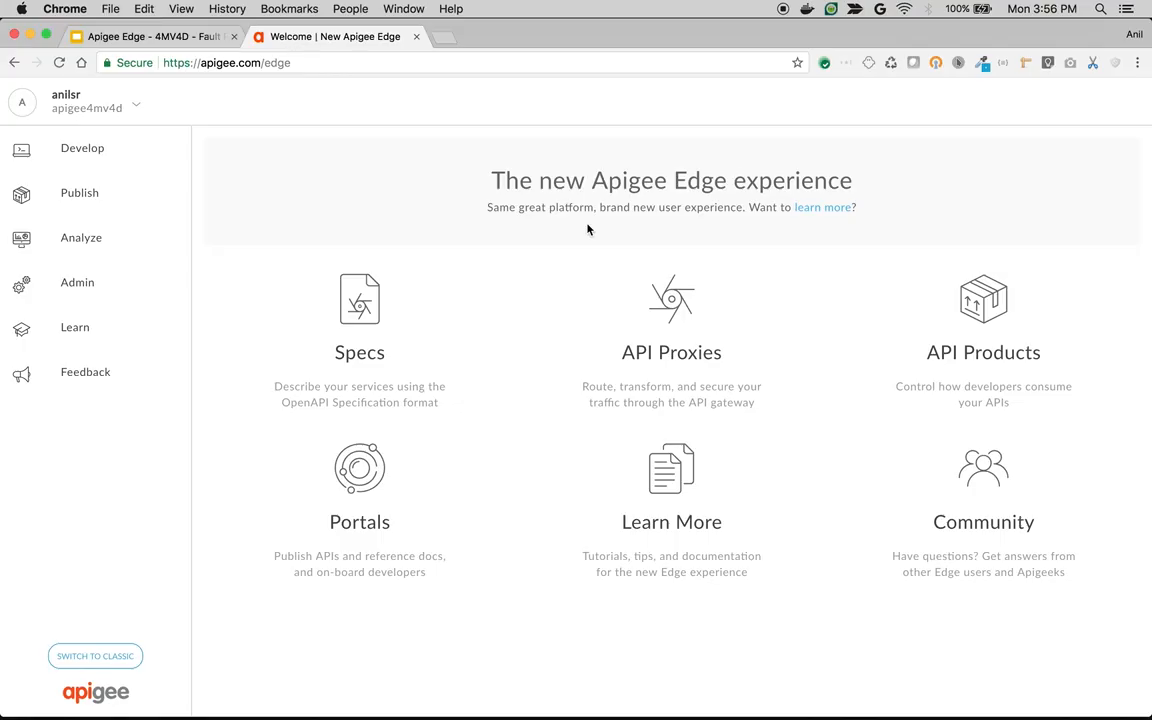
click(671, 340)
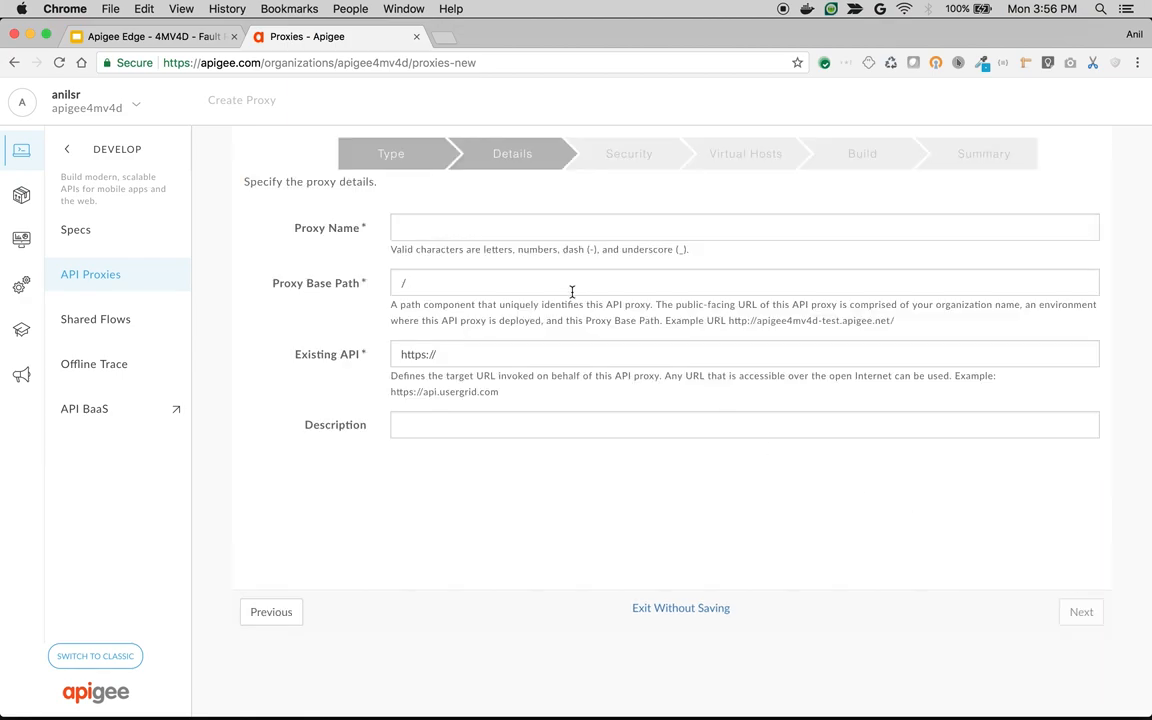
click(744, 227)
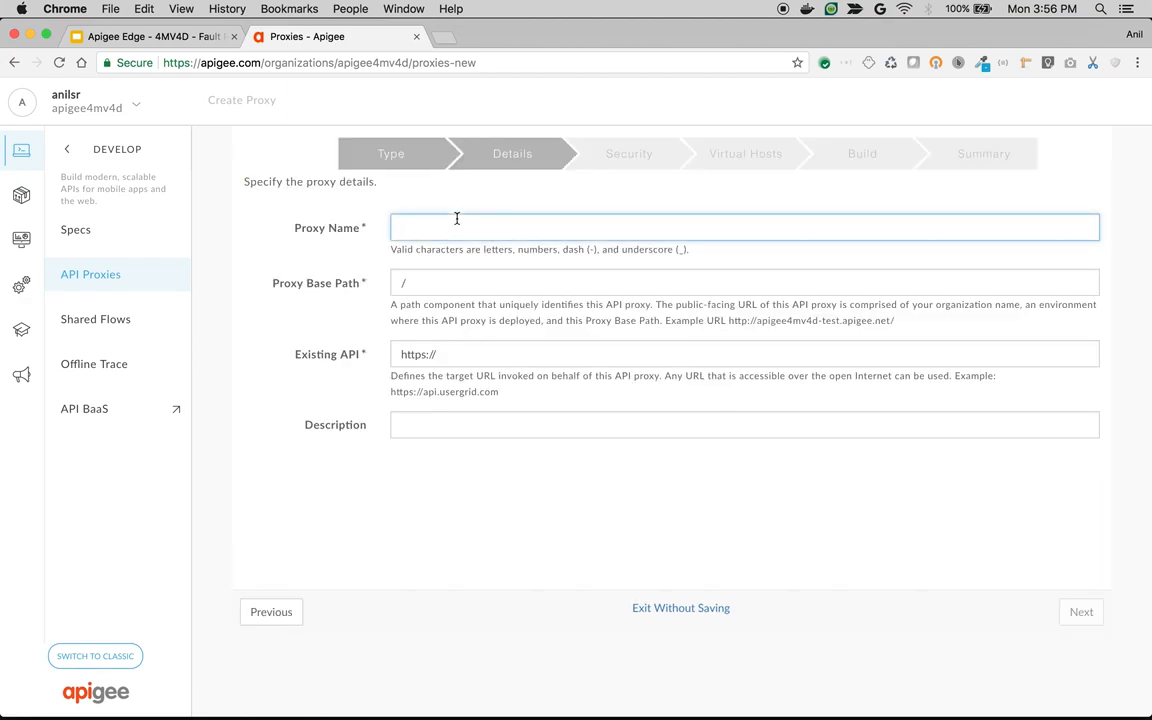
text(FR-)
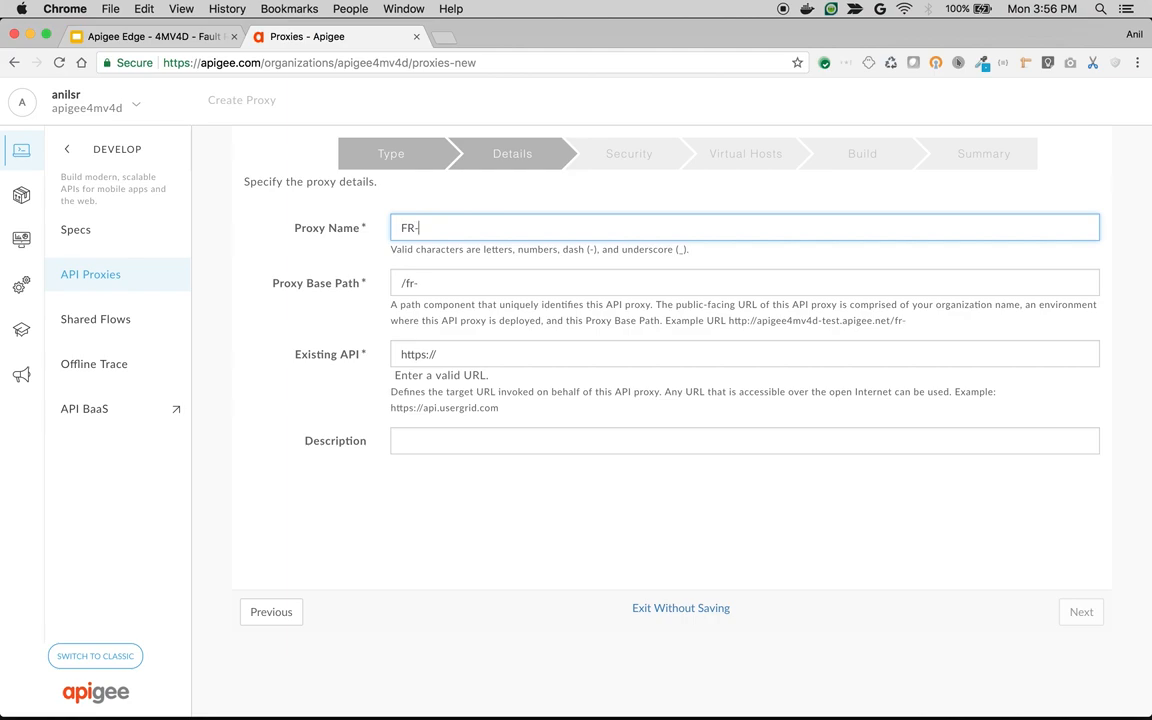
text(DEMO-1)
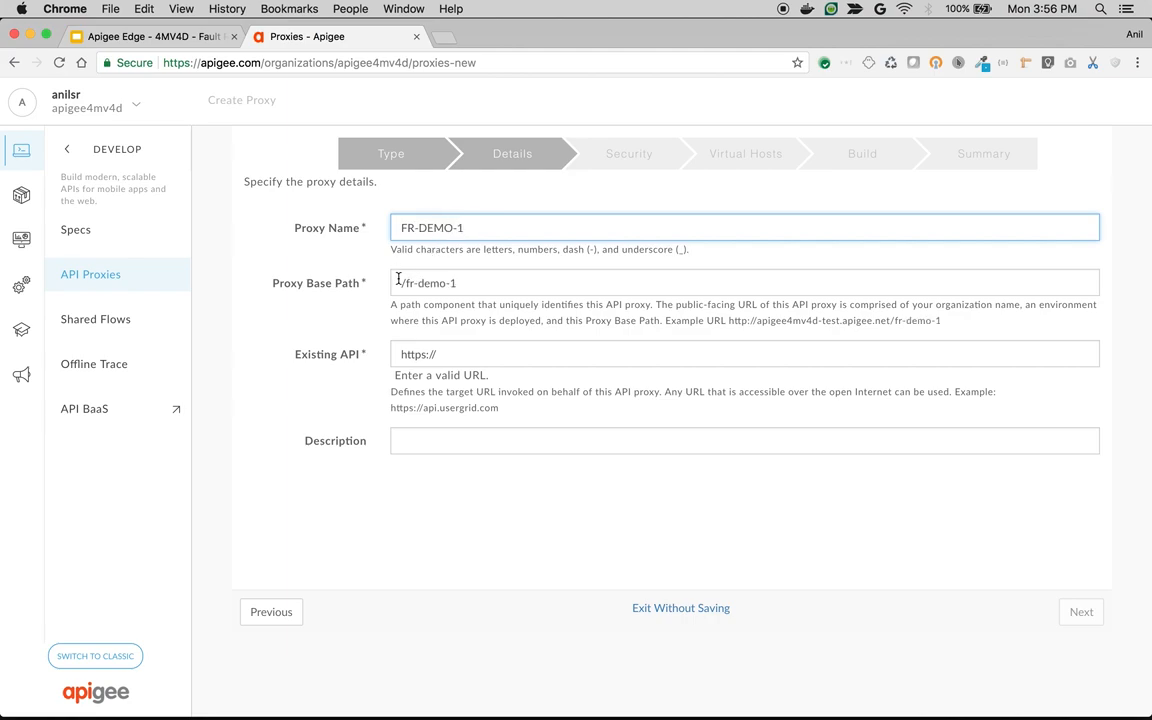
text(/v1)
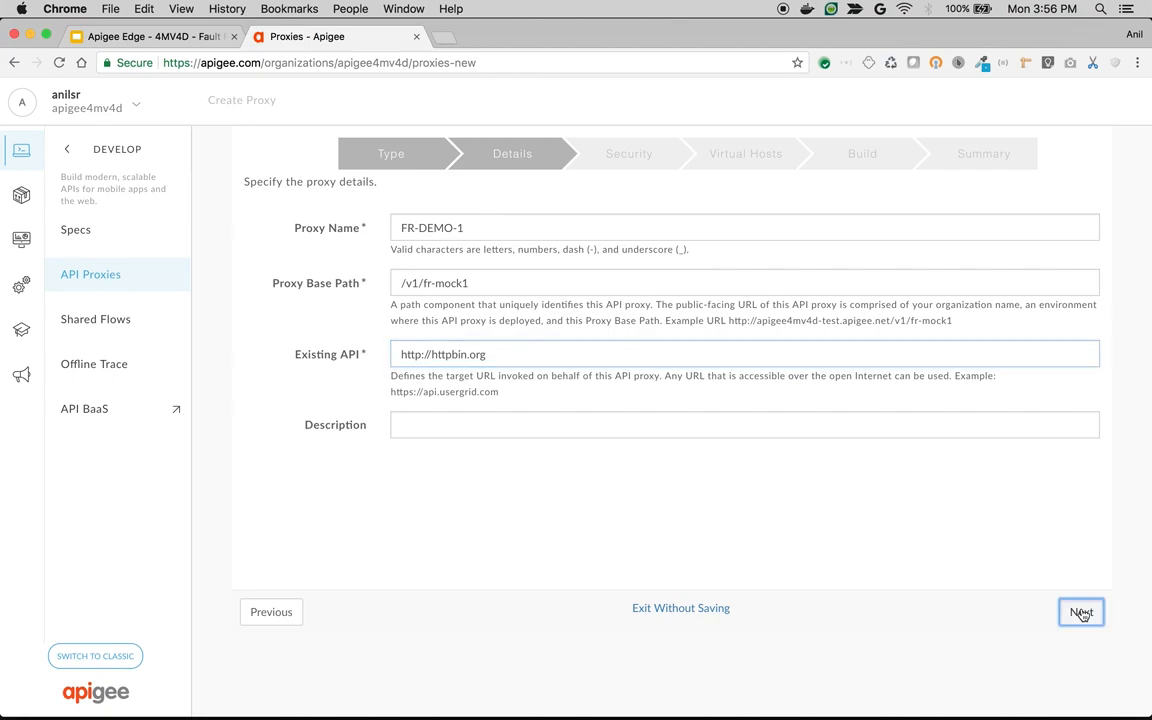
Build and deploy FR-DEMO-1 to test, then open the default endpoint's PreFlow in DEVELOP
click(1081, 612)
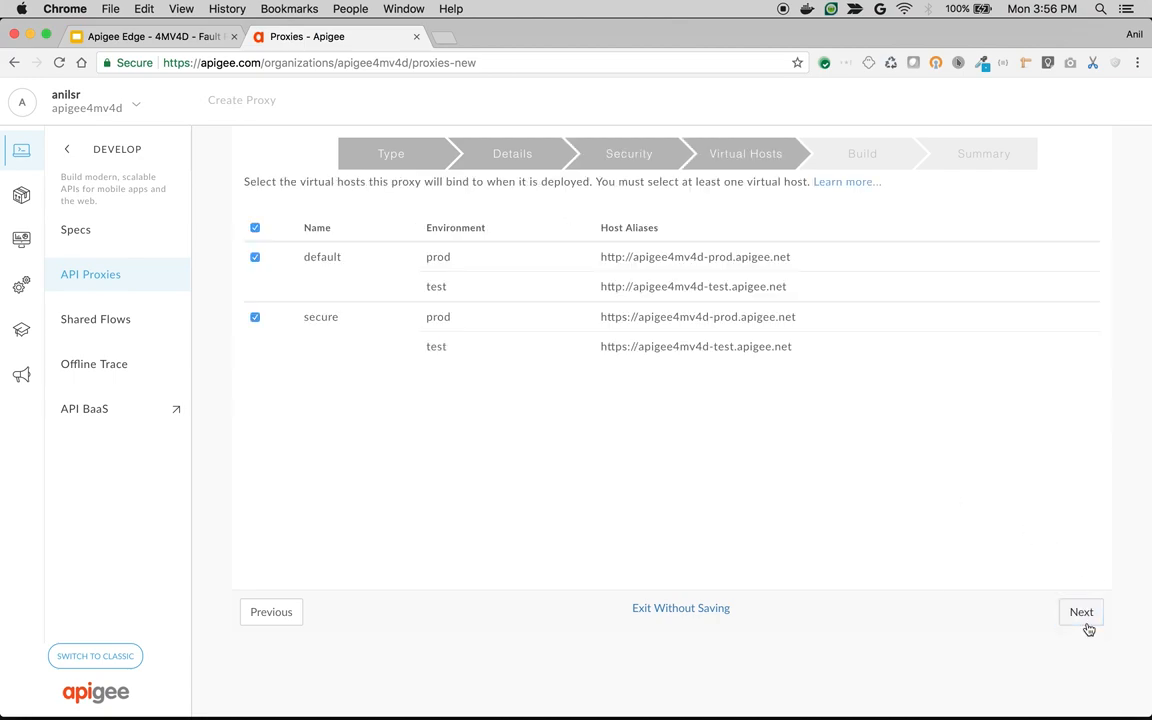
click(1081, 611)
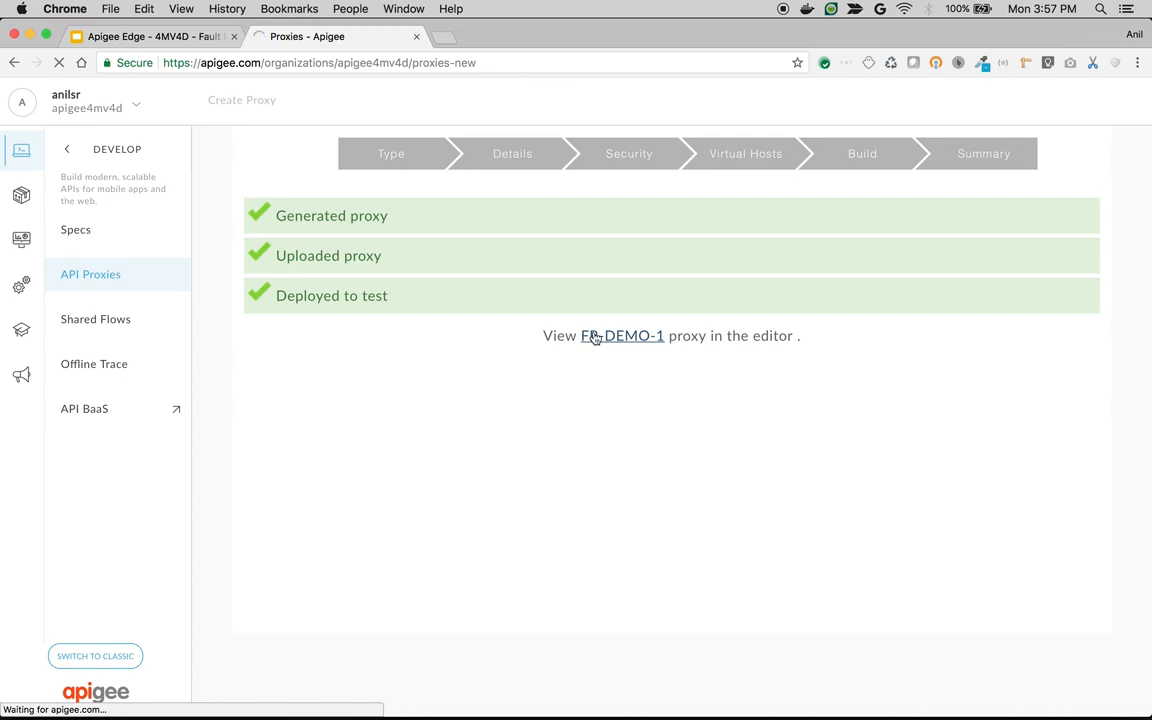
click(621, 335)
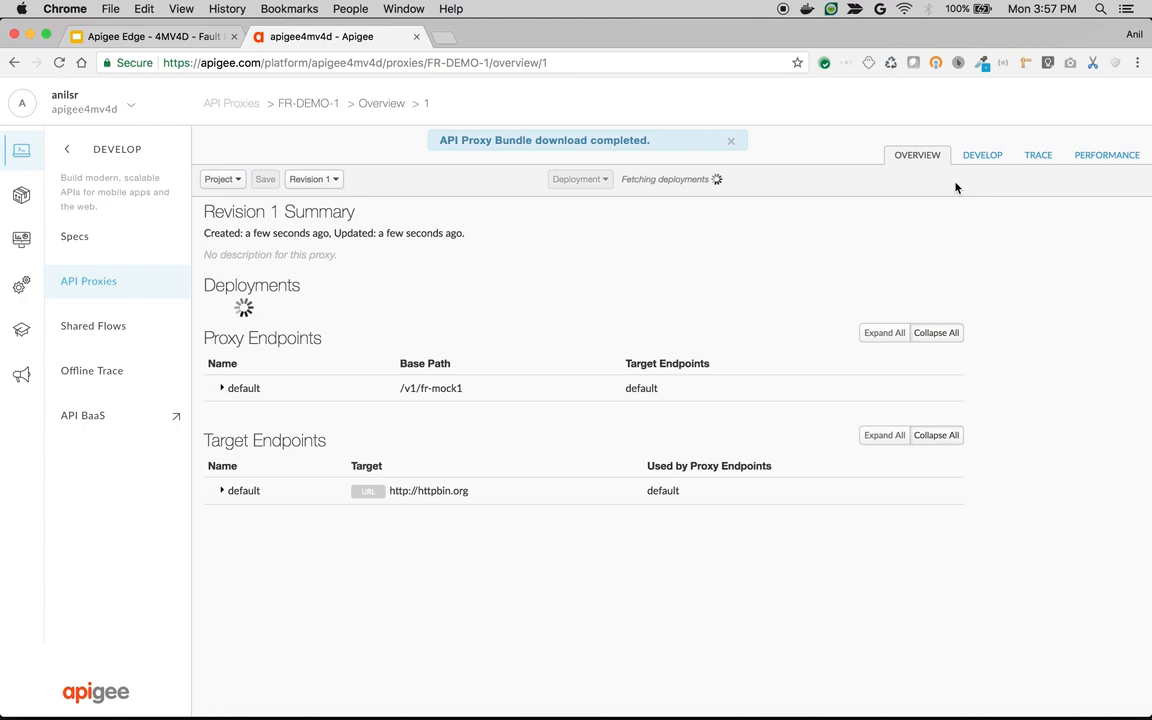
click(981, 155)
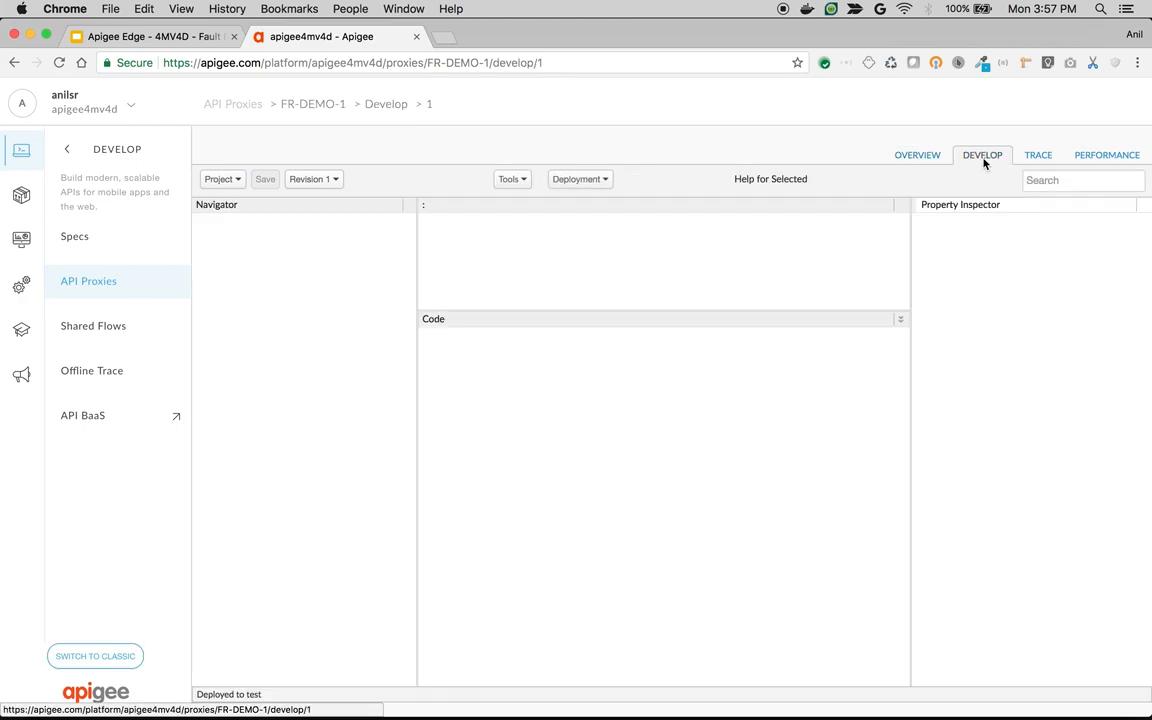
click(262, 297)
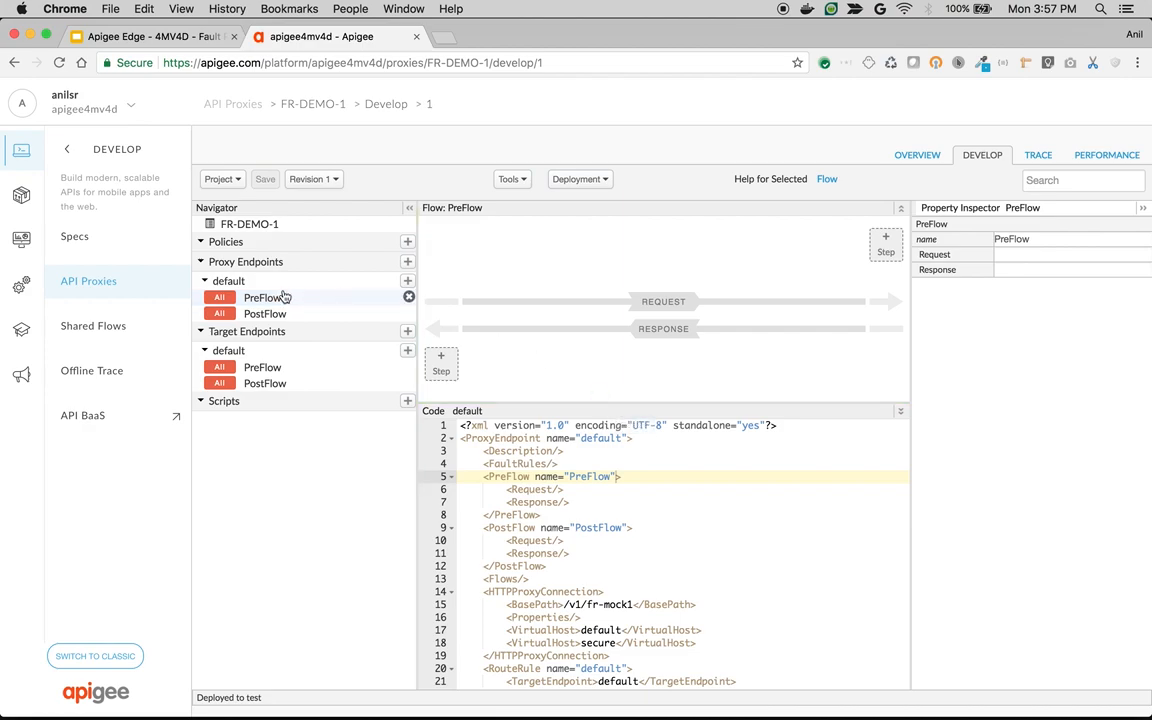
Add a Quota-1 policy step to the request PreFlow and set its TimeUnit to minute
click(885, 237)
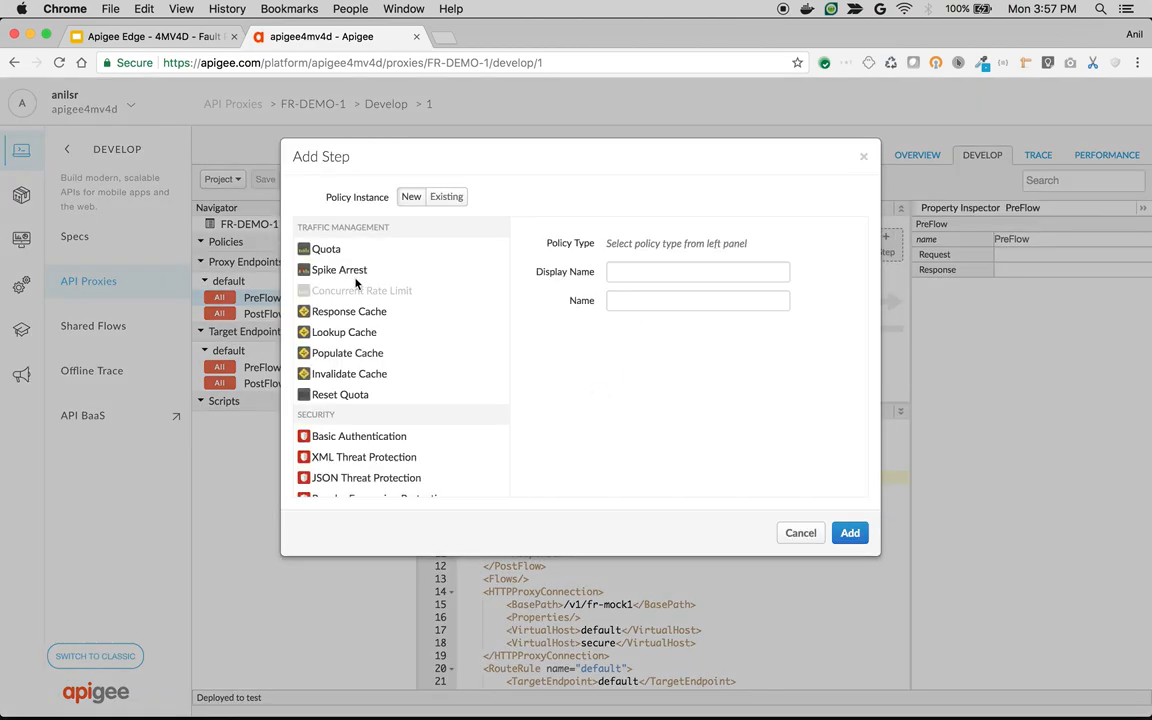
click(339, 269)
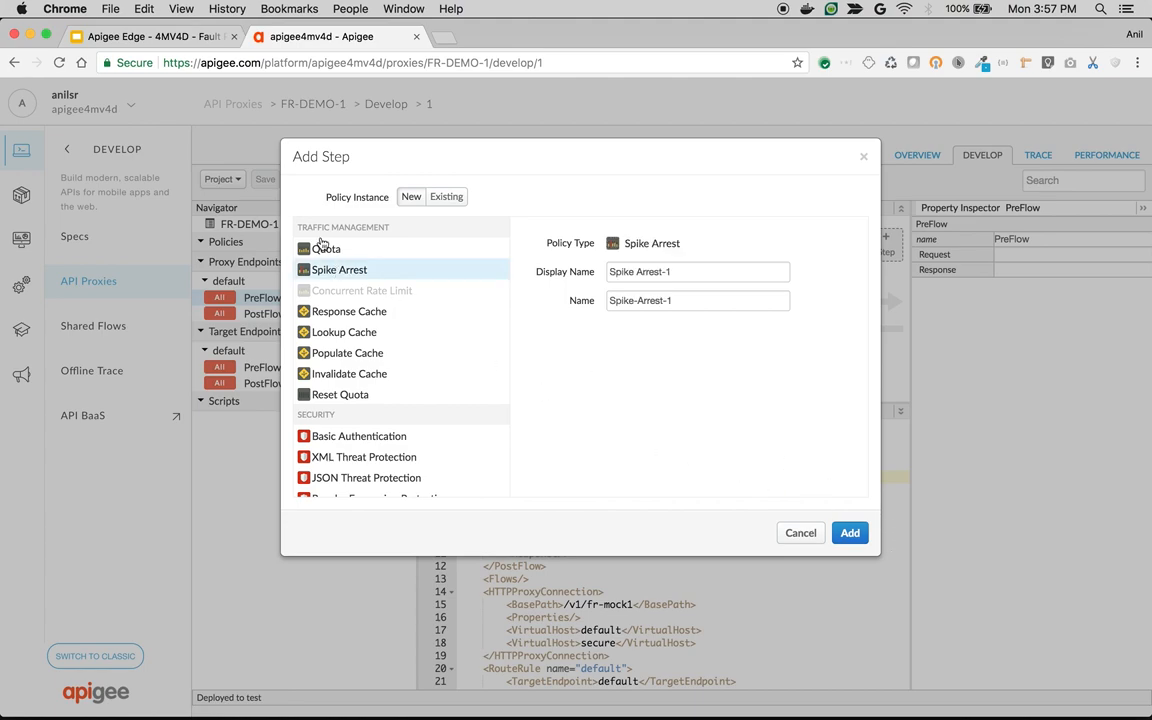
click(849, 532)
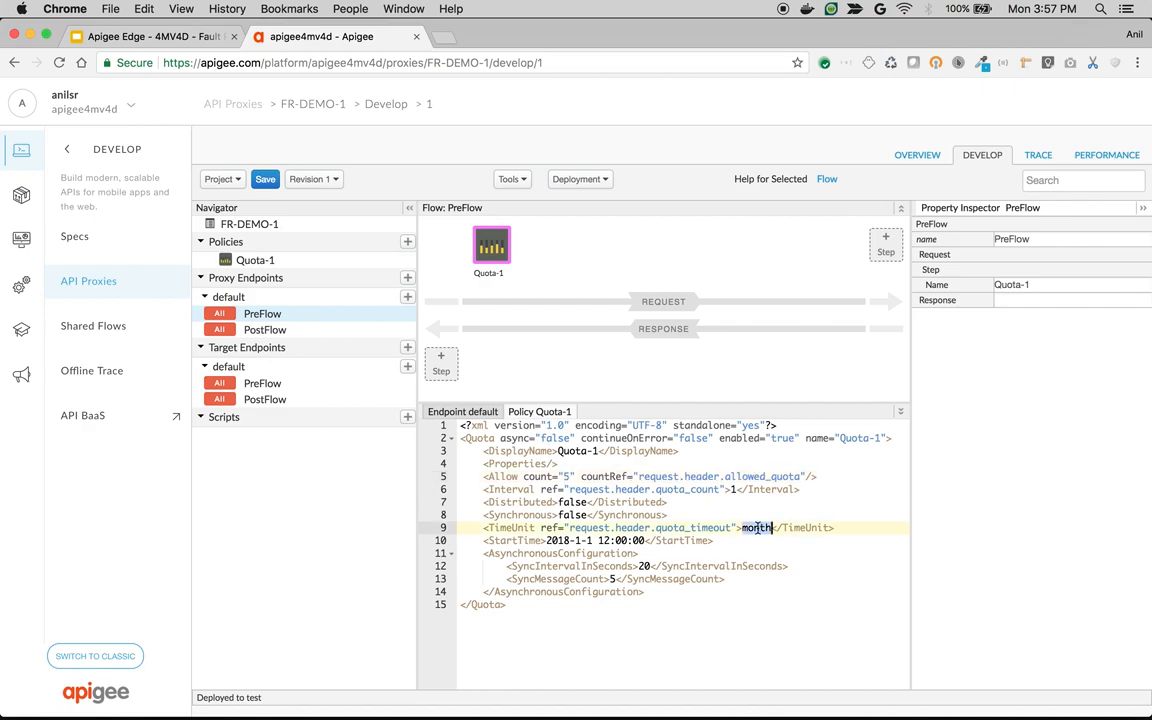
text(minute)
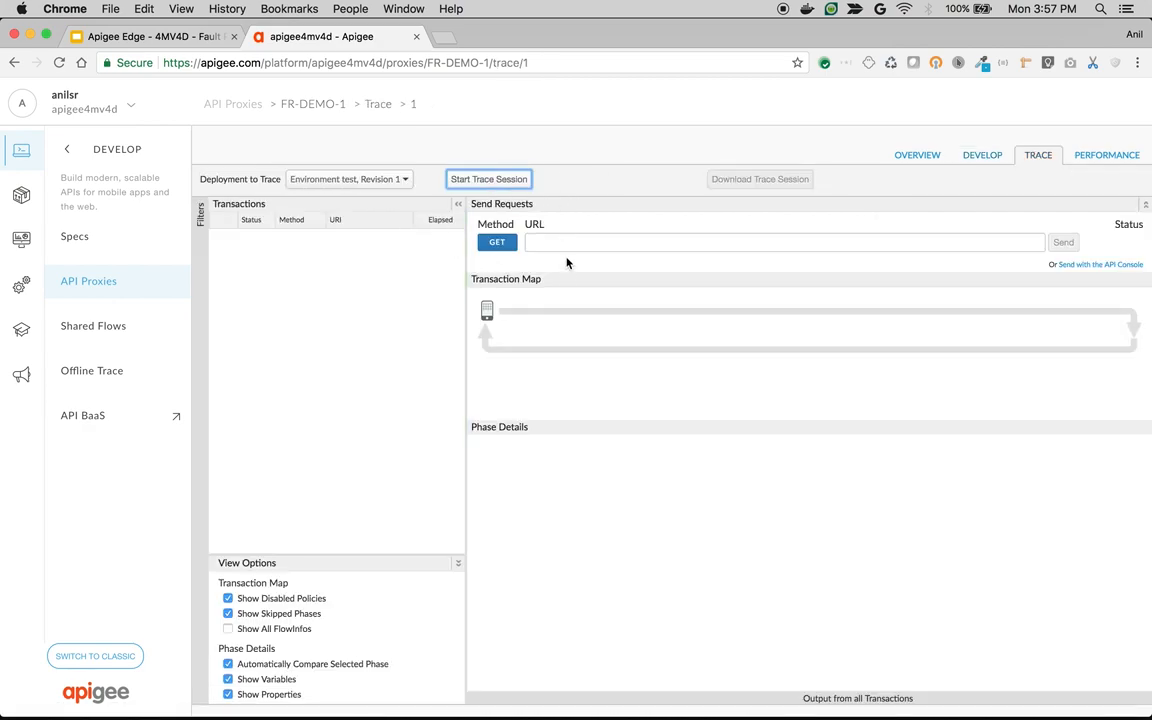
click(488, 179)
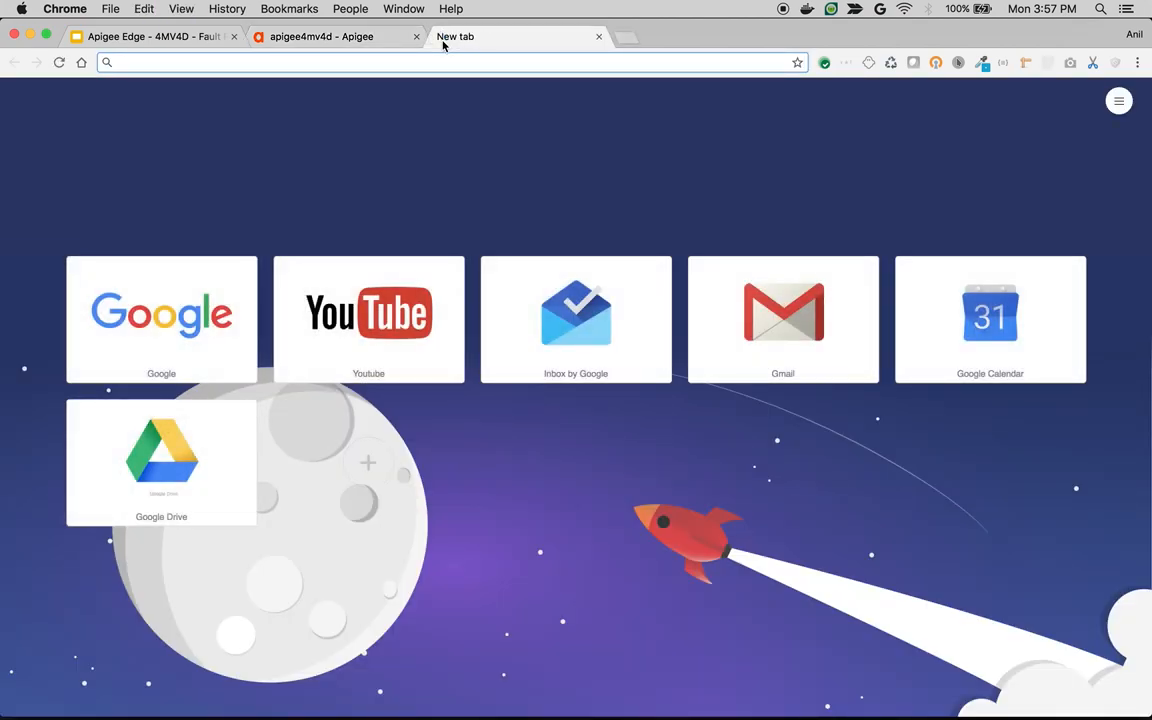
text(http://apigee4mv4d-test.apigee.net/v1/fr-mock1)
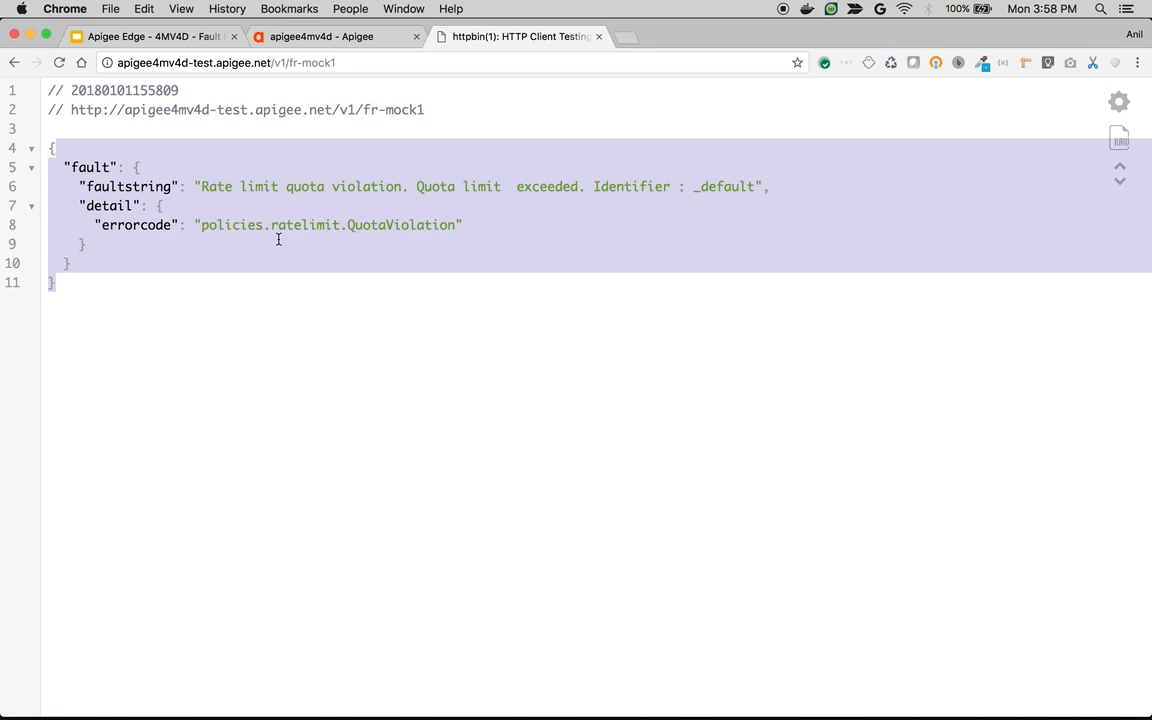
mouse_move(294, 57)
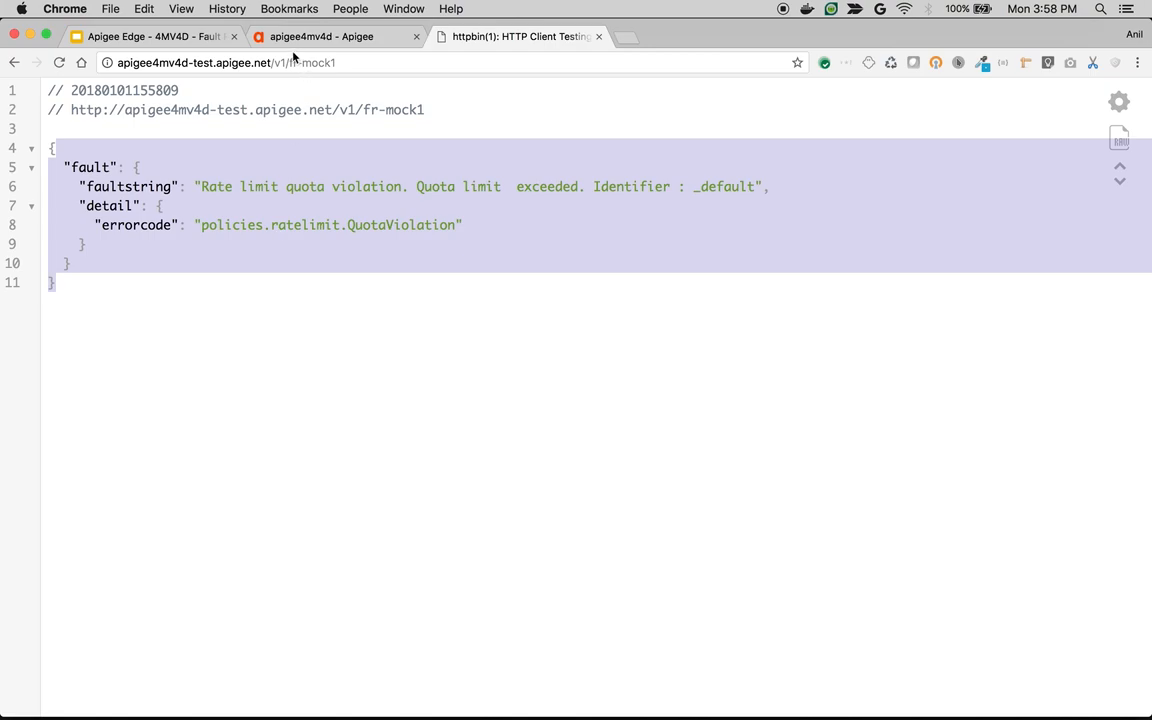
click(320, 37)
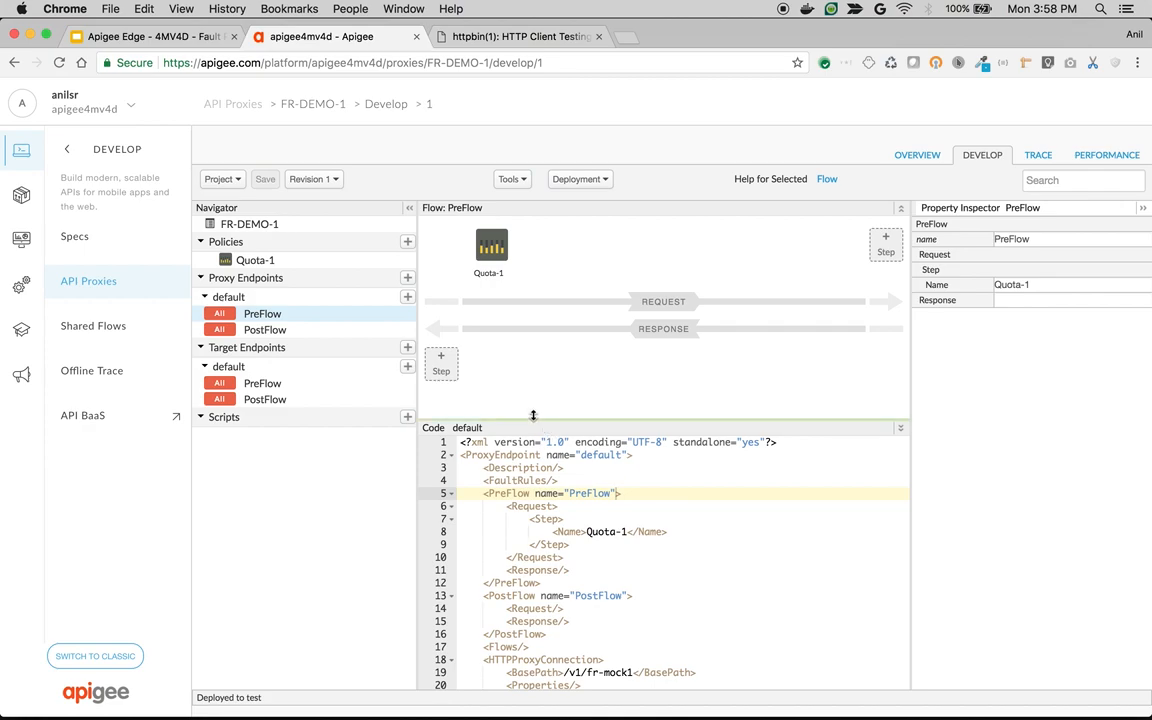
mouse_move(533, 416)
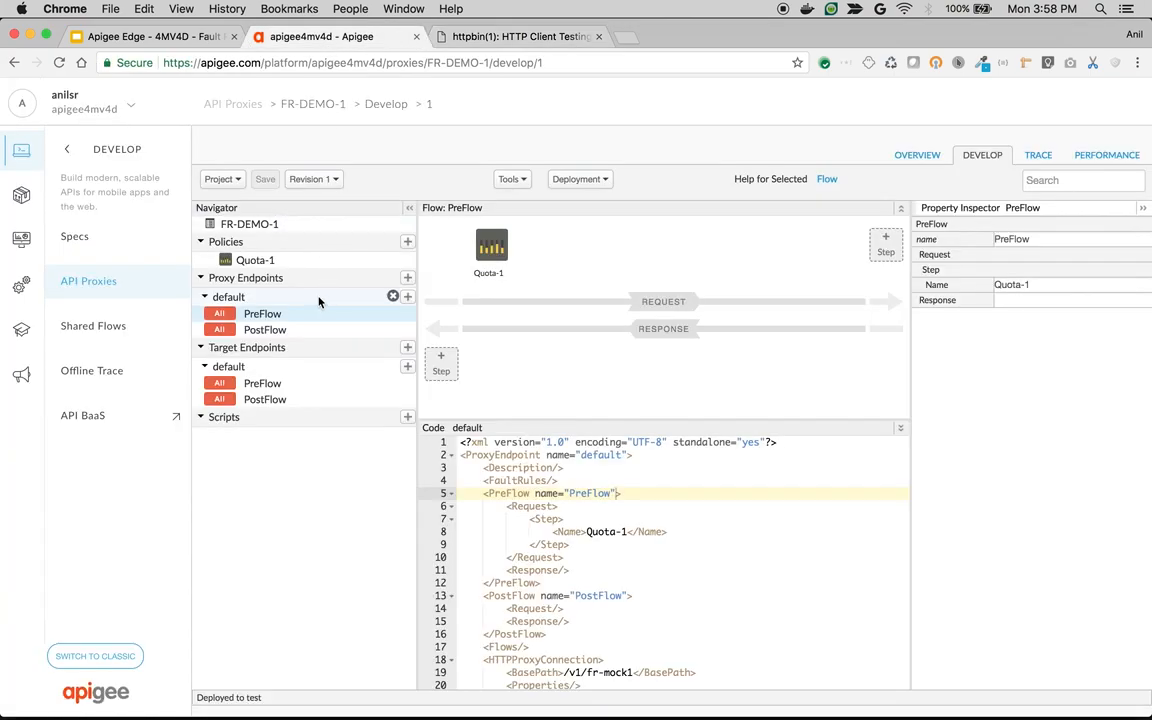
Select the default Proxy Endpoint and start a <FaultRules> element in its code
click(228, 296)
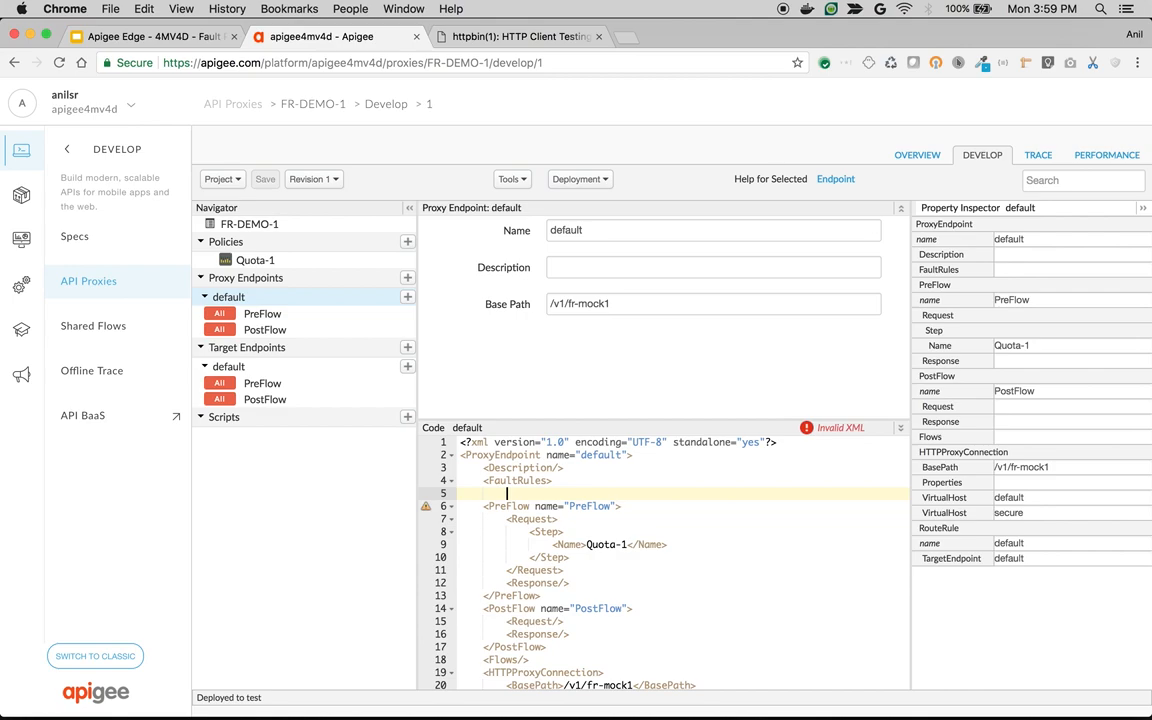
text(</>)
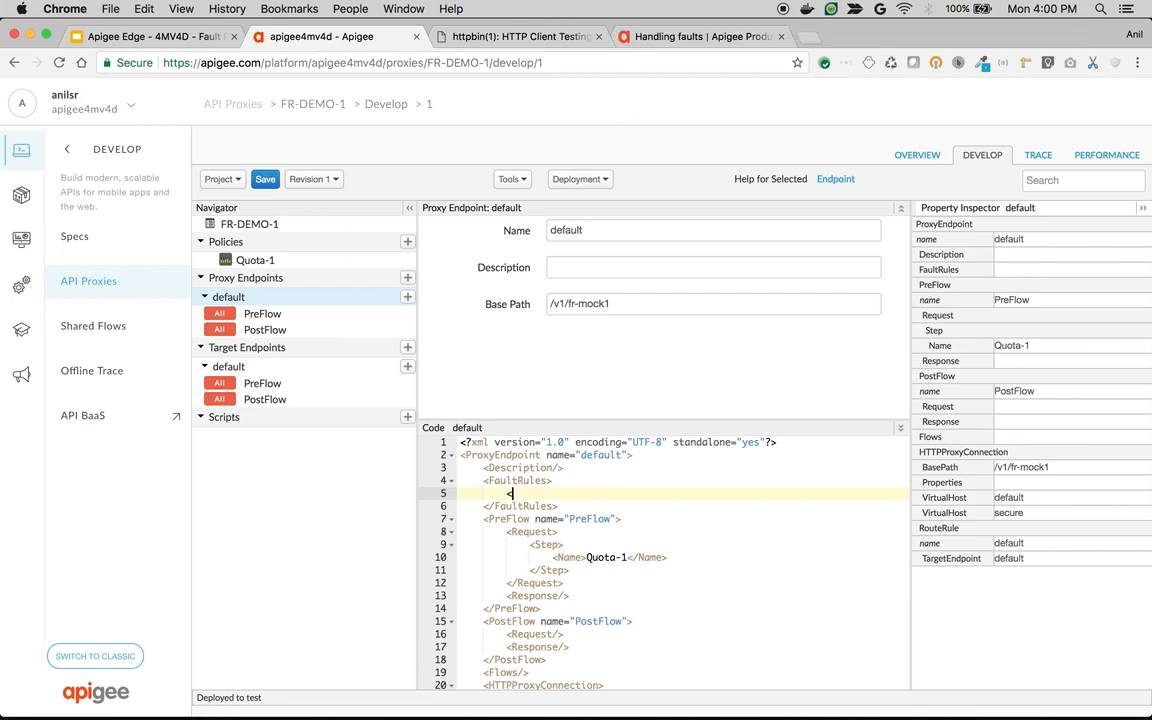
Type FaultRule quota_error_message with Condition (fault.name = "QuotaViolation")
text(<FaultRule name="">)
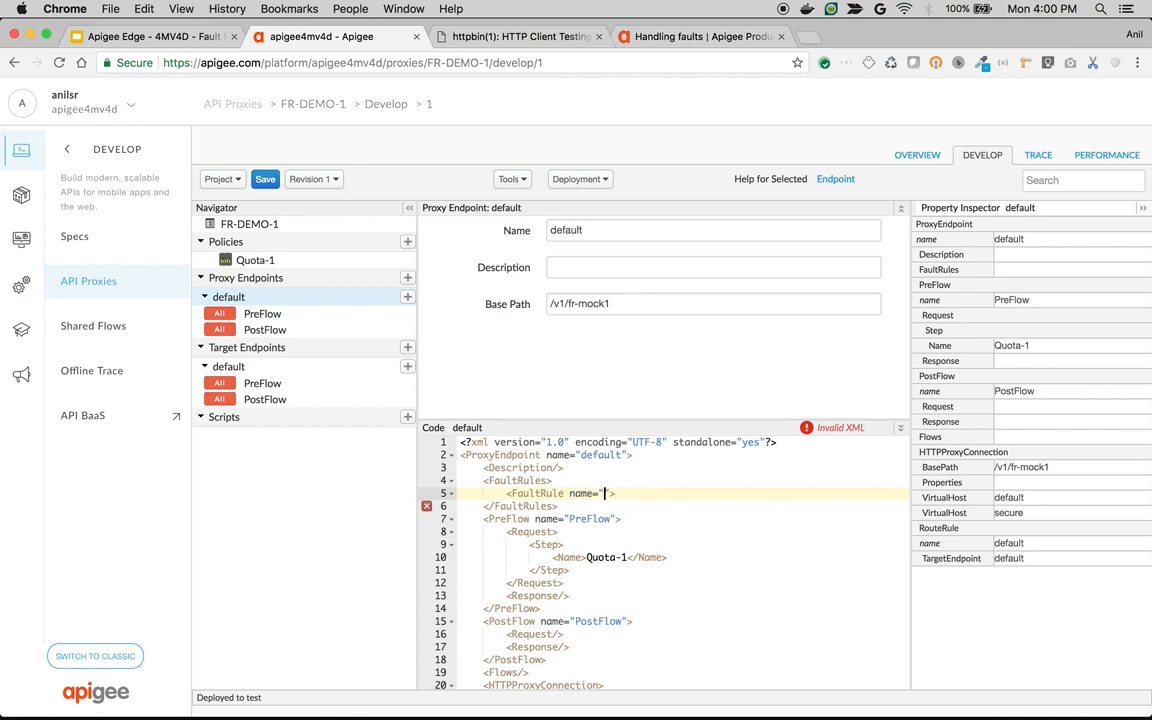
text(quota)
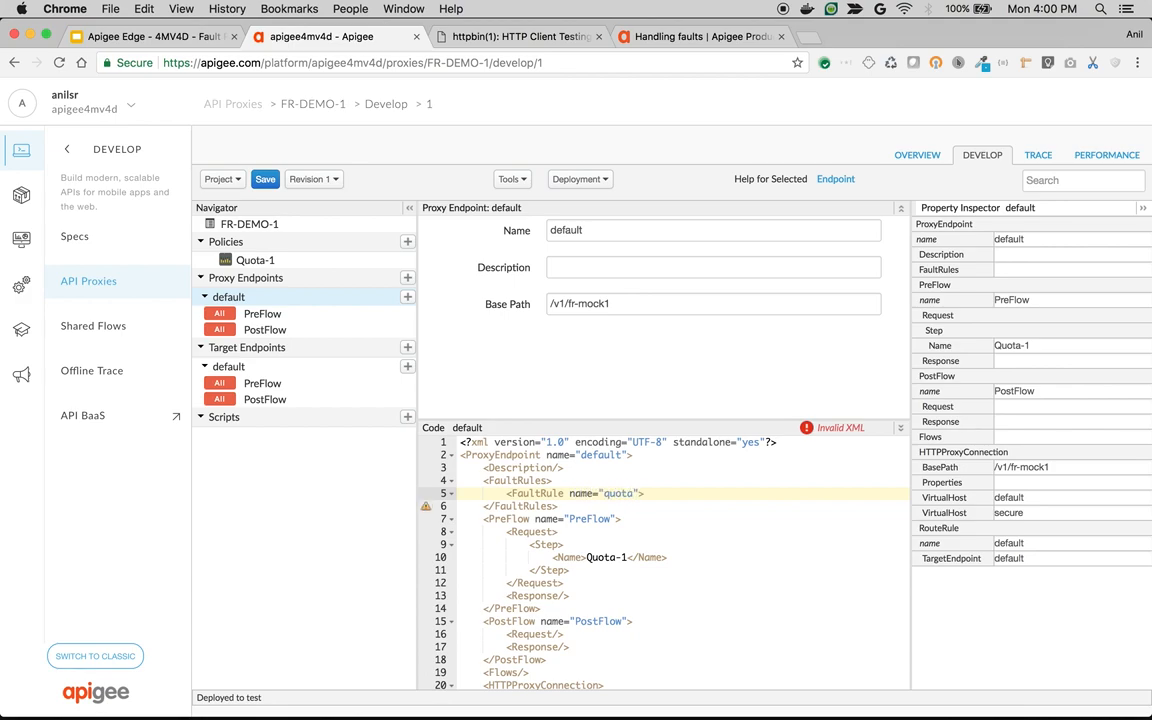
text(_error)
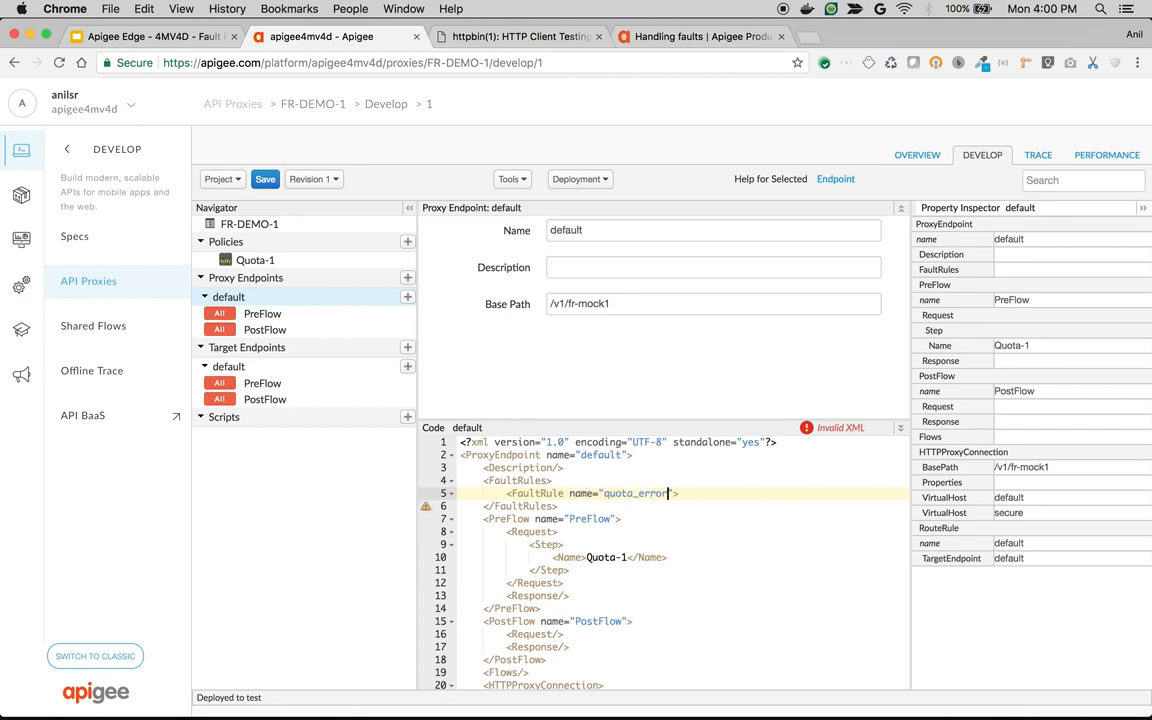
text(_message)
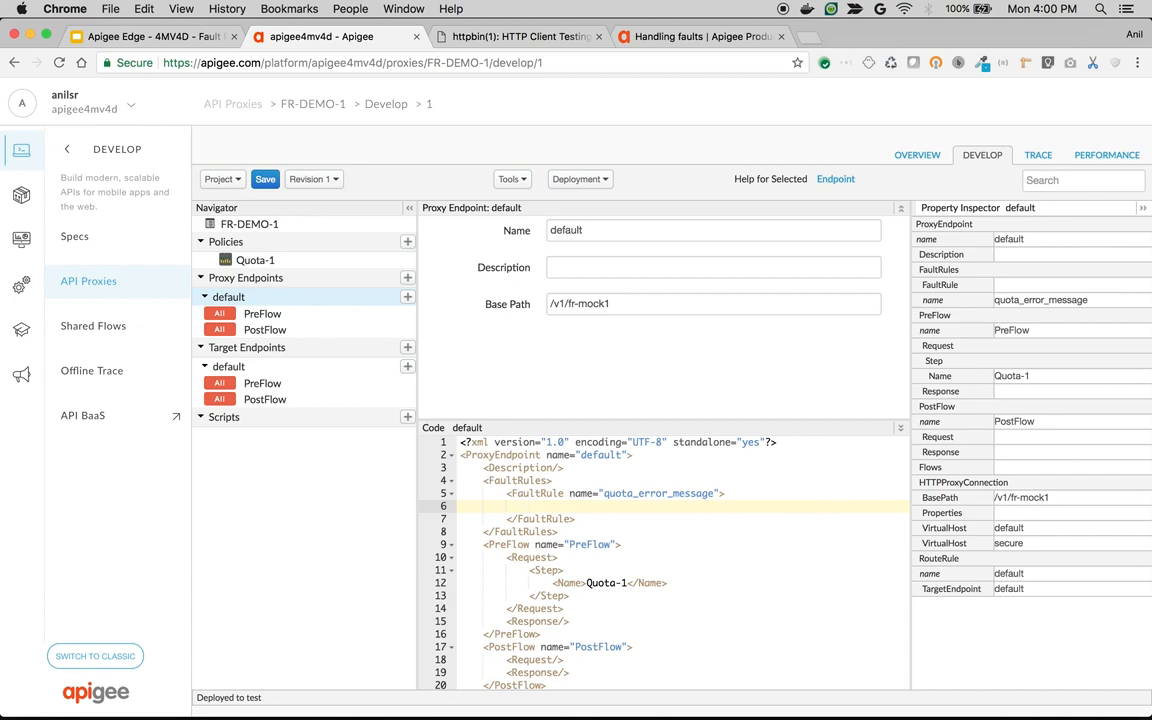
text(<Condition>(fault.name = "QuotaViolation")</Condition>)
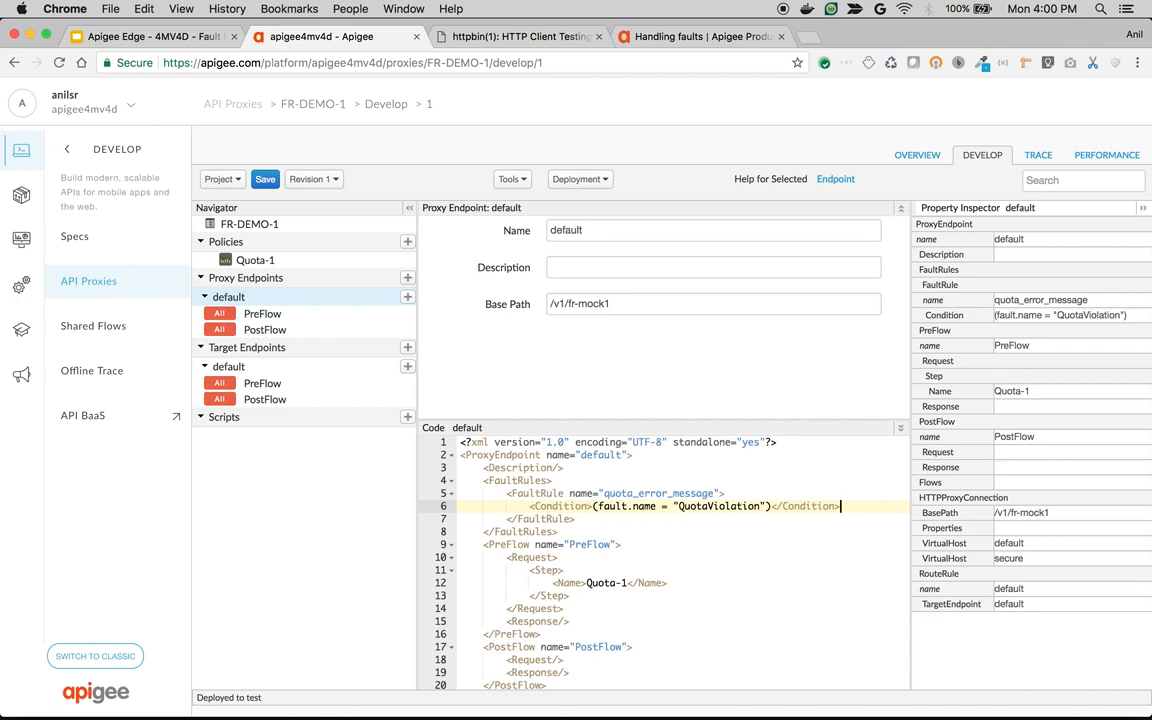
mouse_move(566, 452)
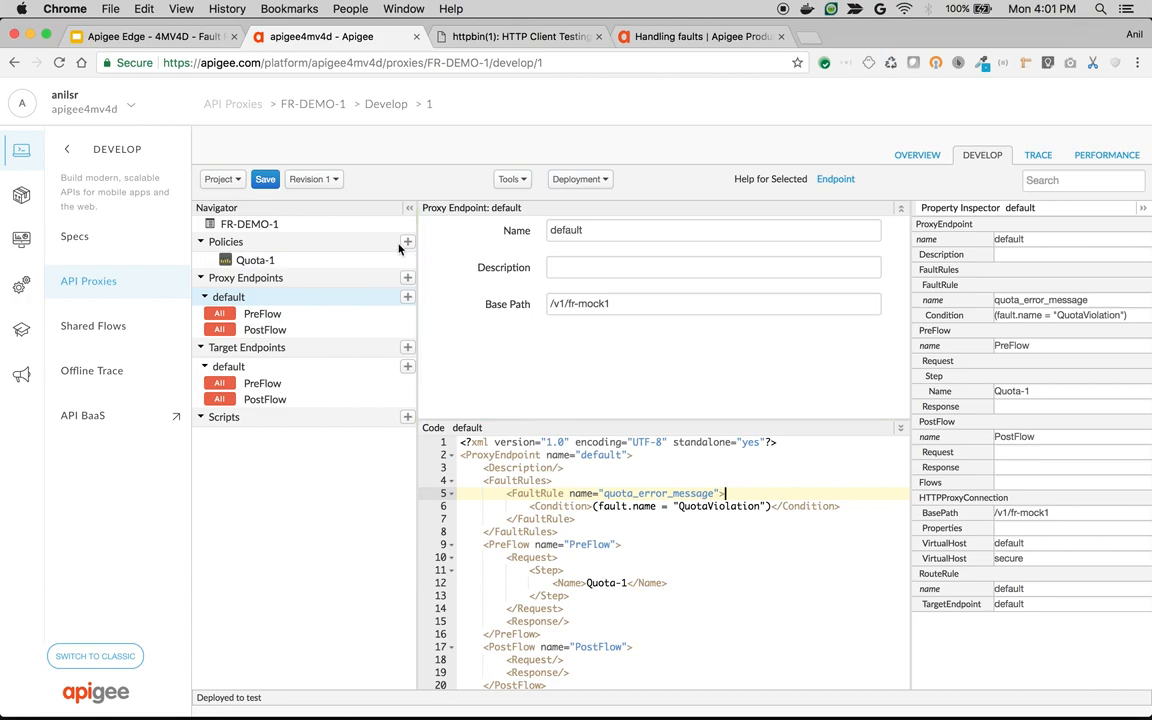
mouse_move(407, 244)
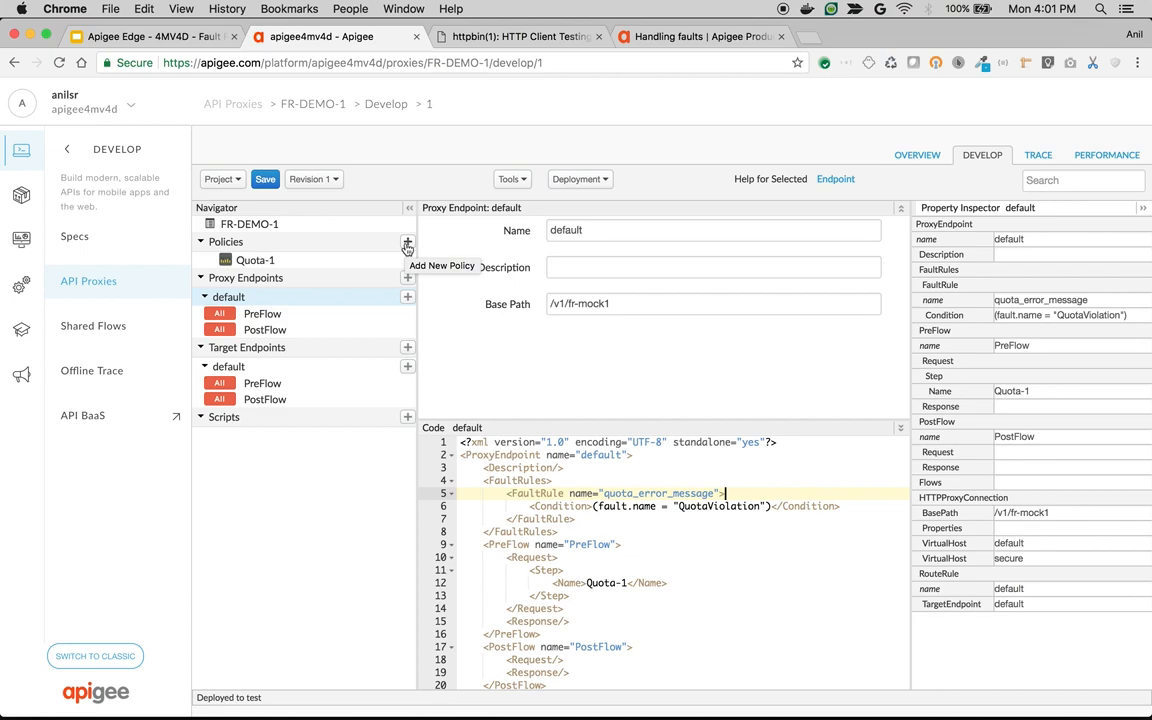
Add an Assign Message policy with display name AM-QuotaErrorMessage
click(407, 242)
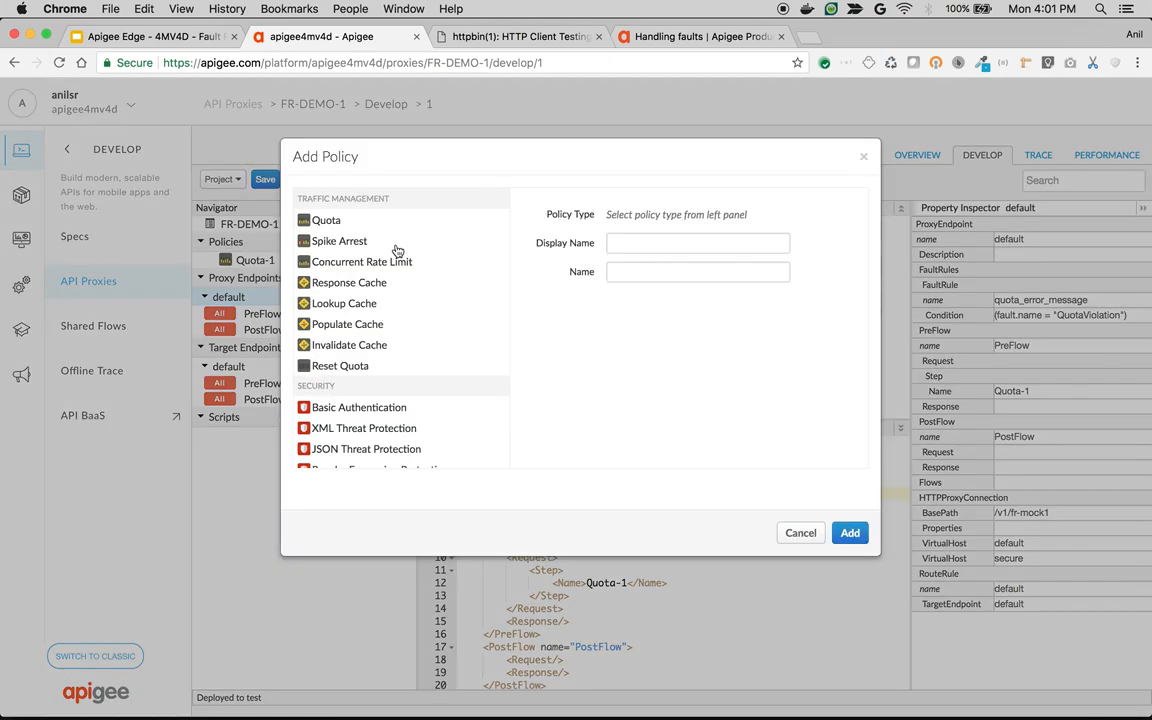
scroll(down, 3)
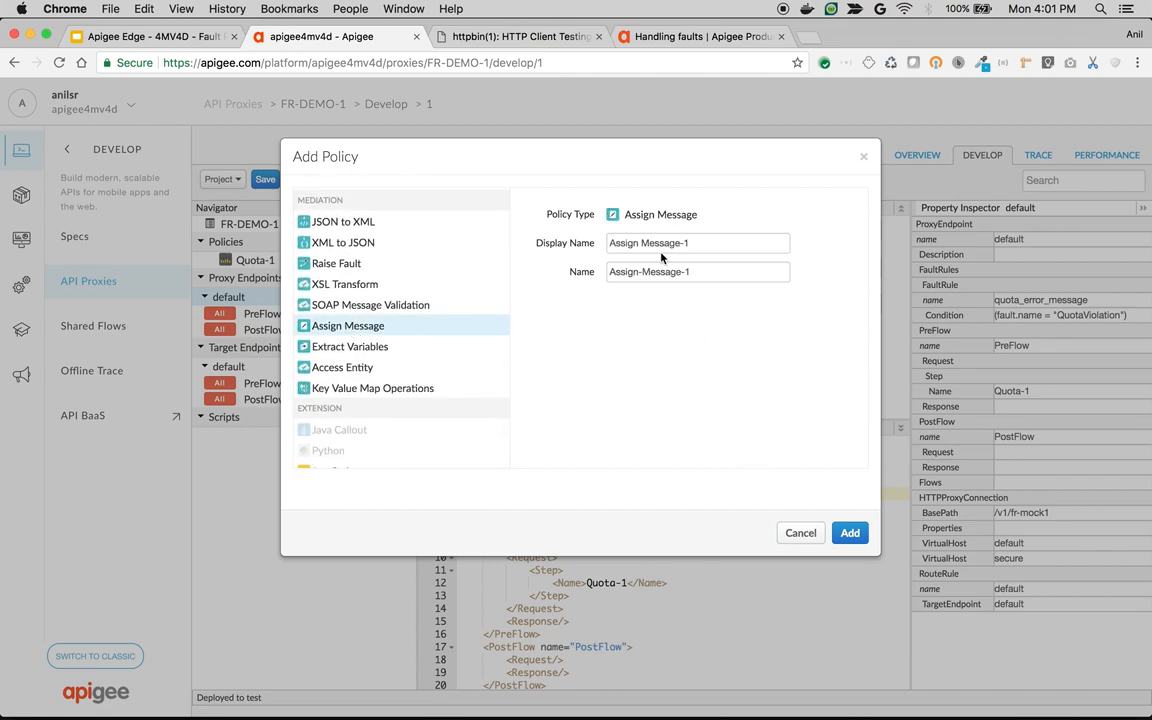
text(AM-QuotaError)
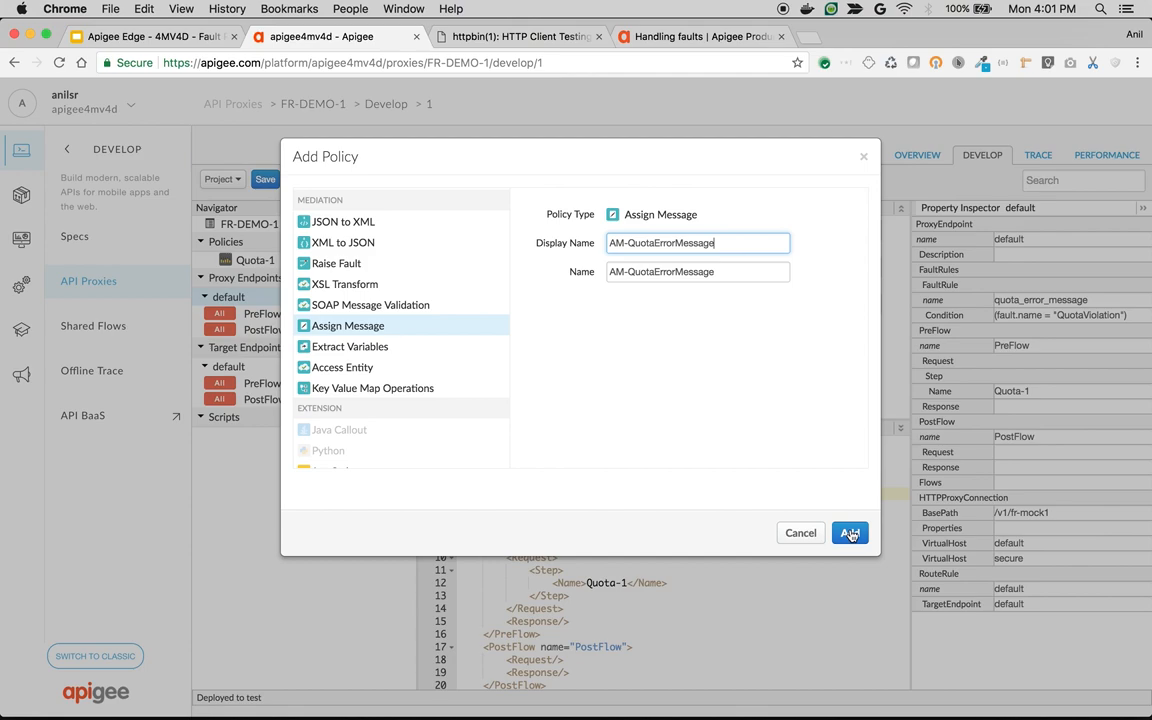
click(849, 532)
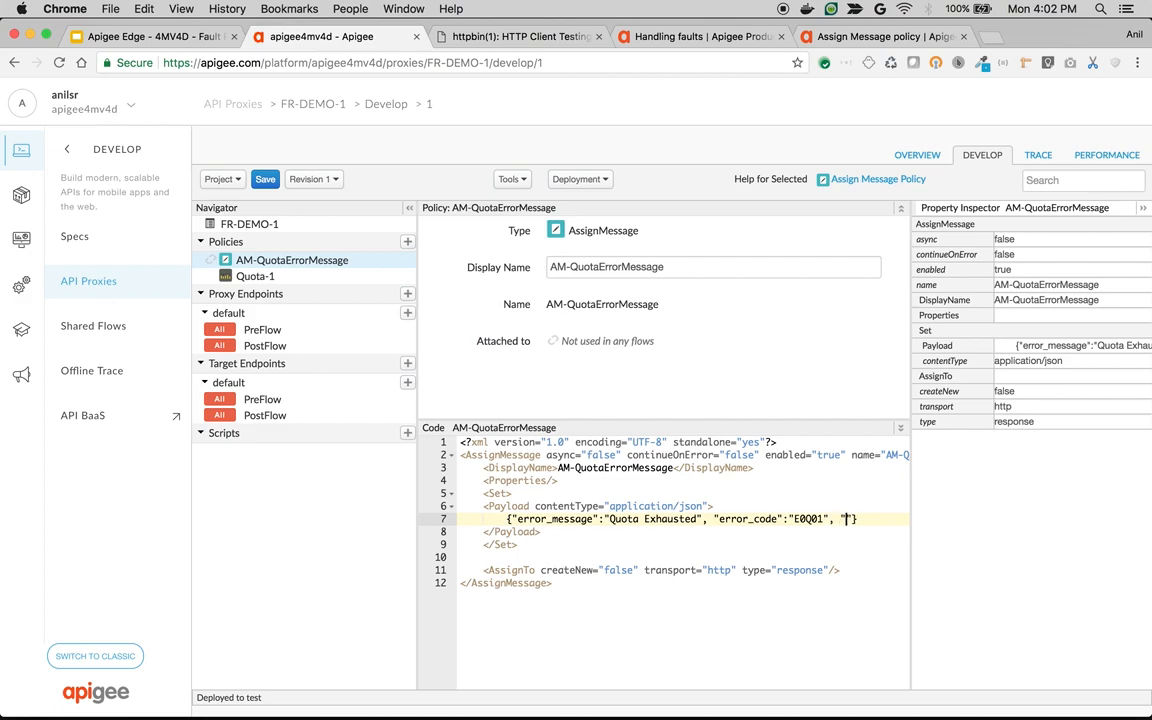
Add an error_ref field to the JSON payload beside Quota Exhausted and E0Q01
text(error_ref)
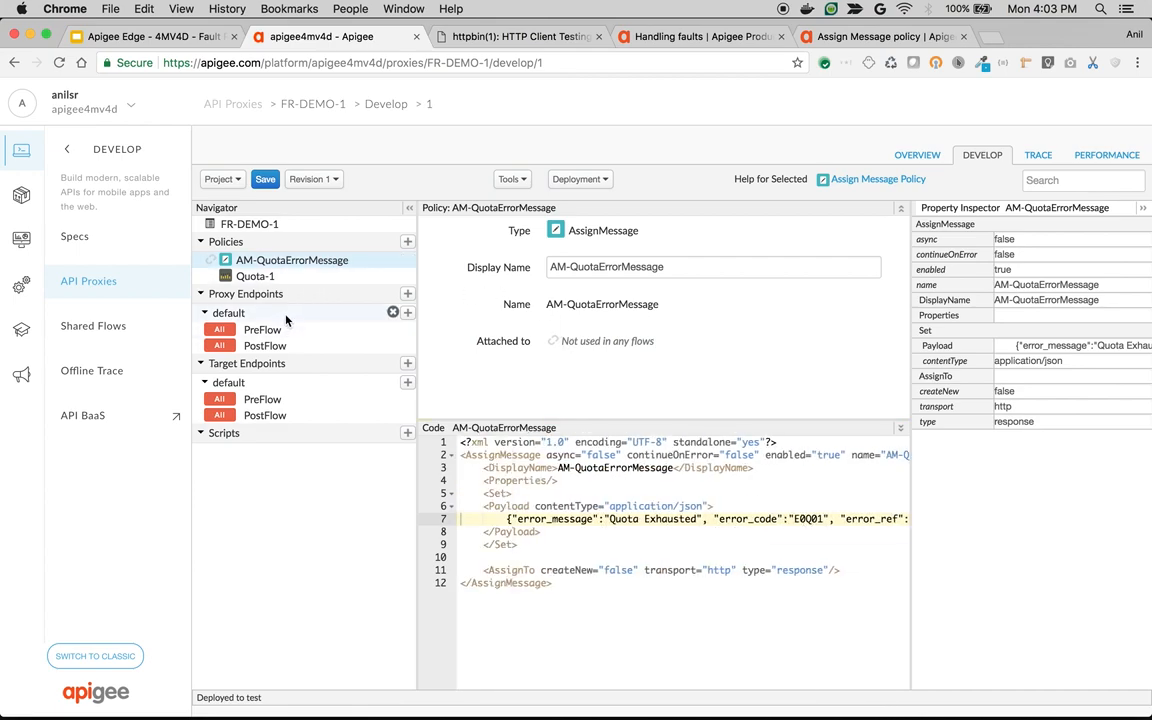
Add an AM-QuotaErrorMessage Step to the quota_error_message FaultRule and save the revision
click(228, 312)
text(<>)
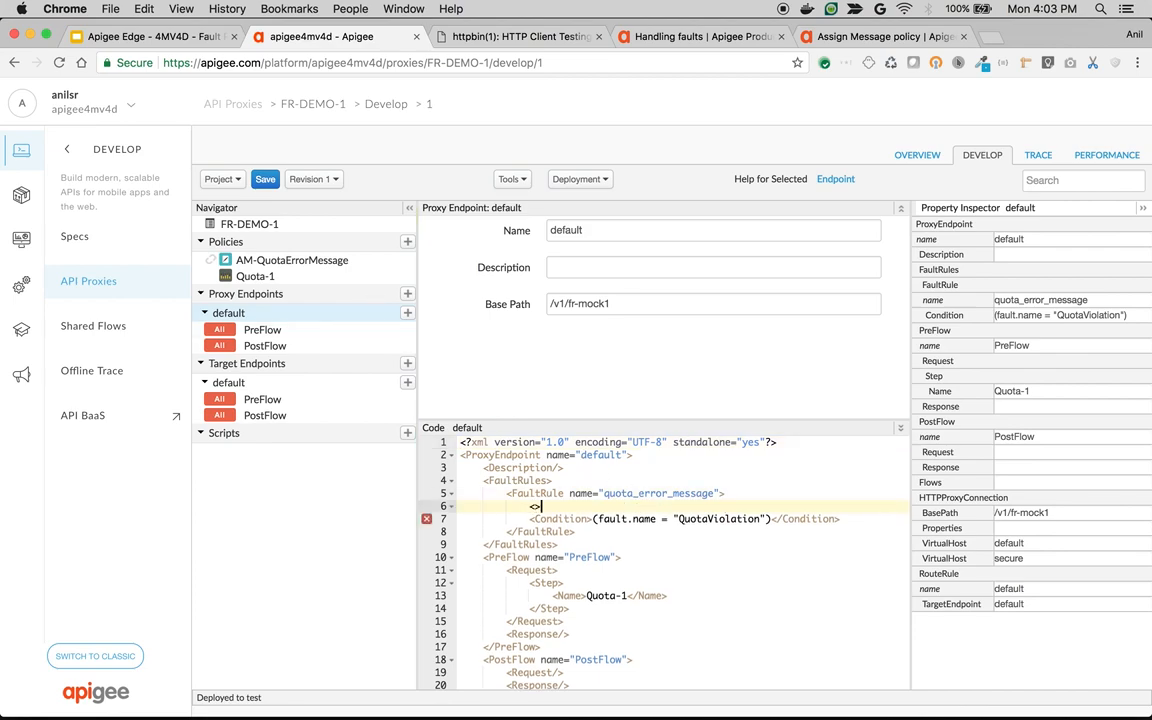
text(Step>)
text(<Name></Name>)
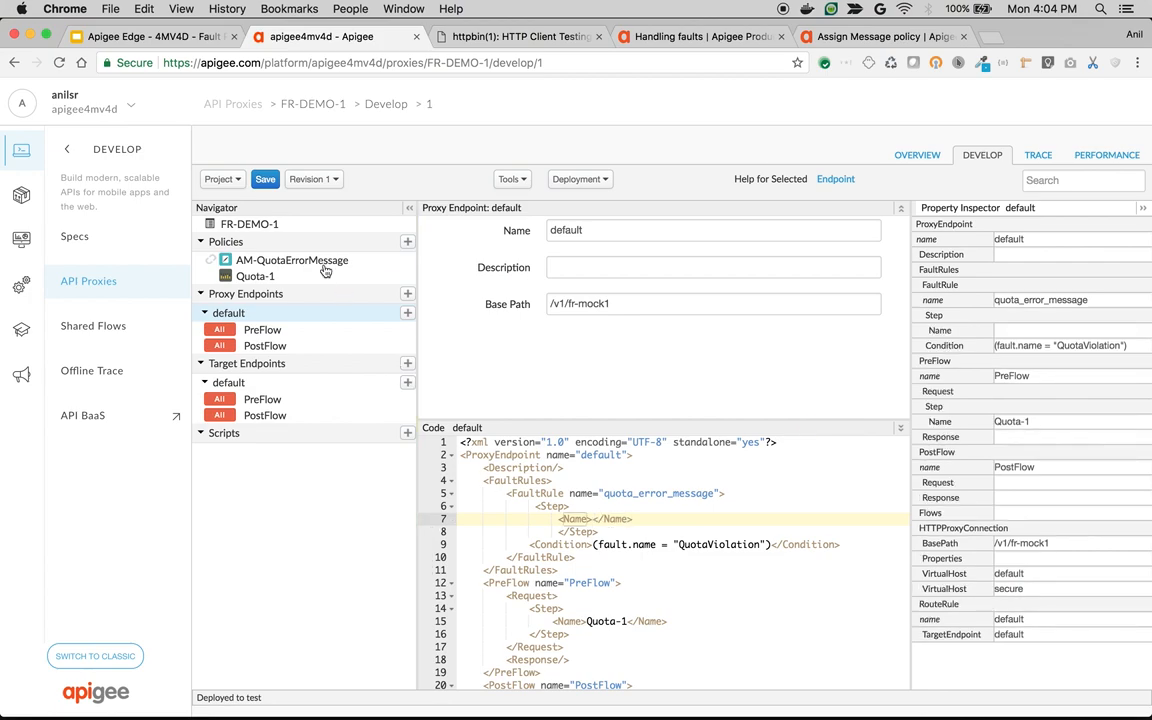
click(291, 260)
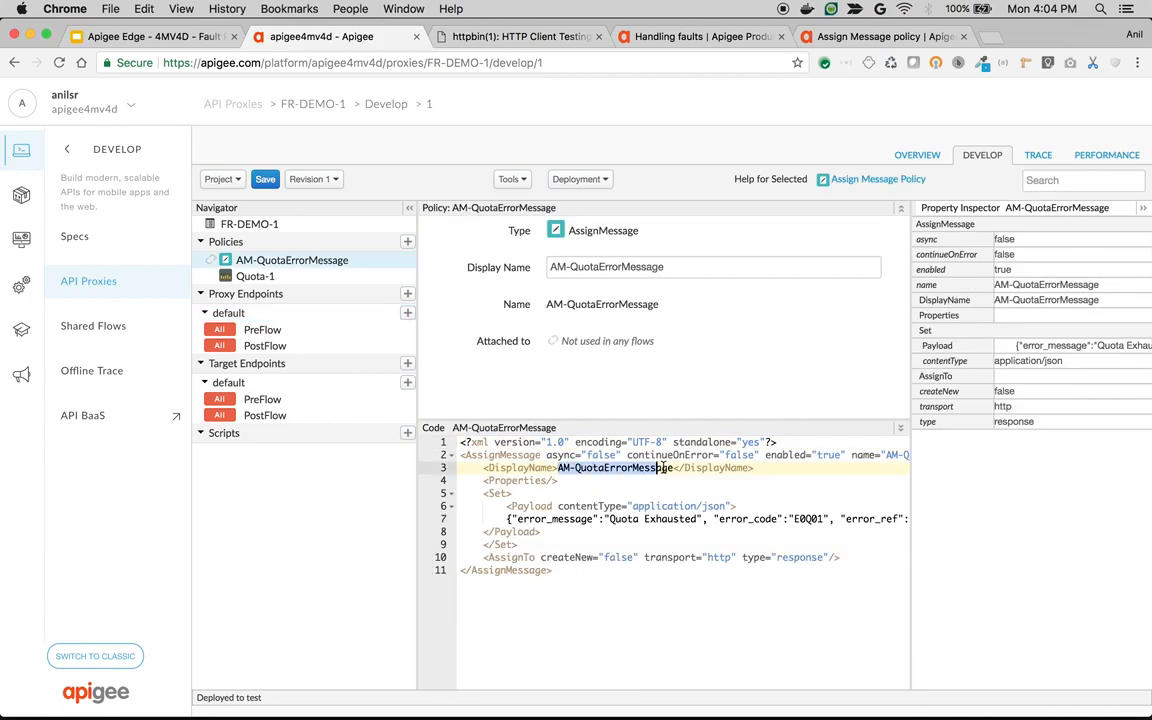
click(229, 312)
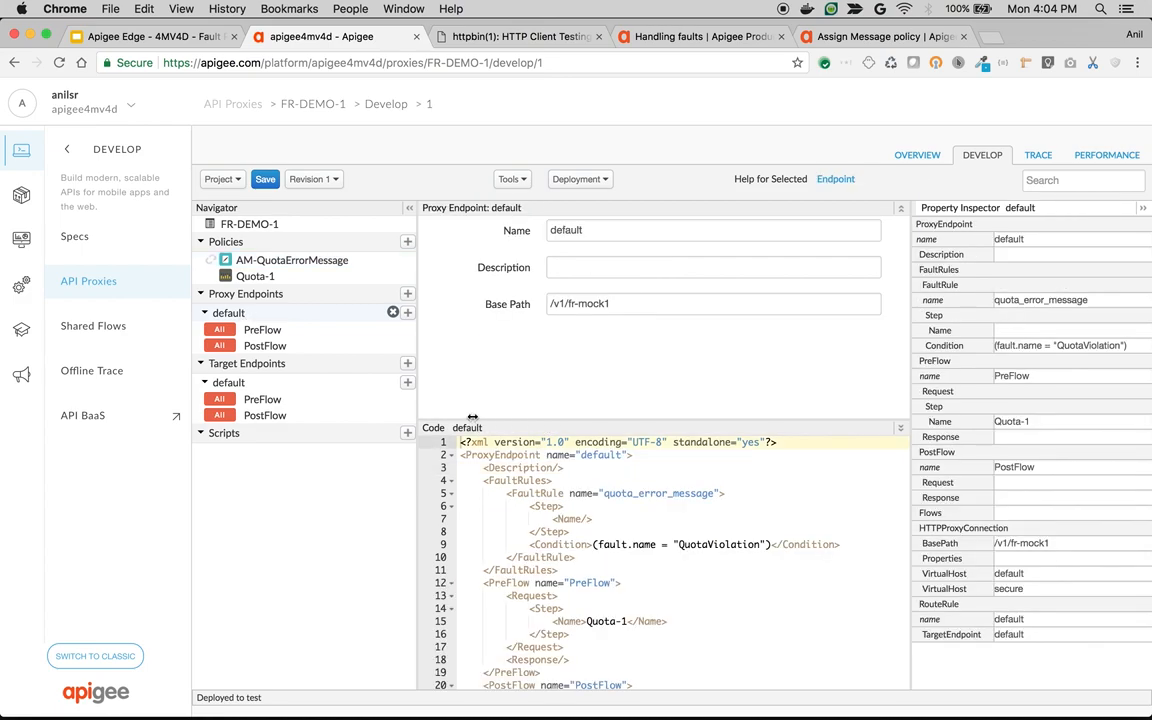
click(265, 179)
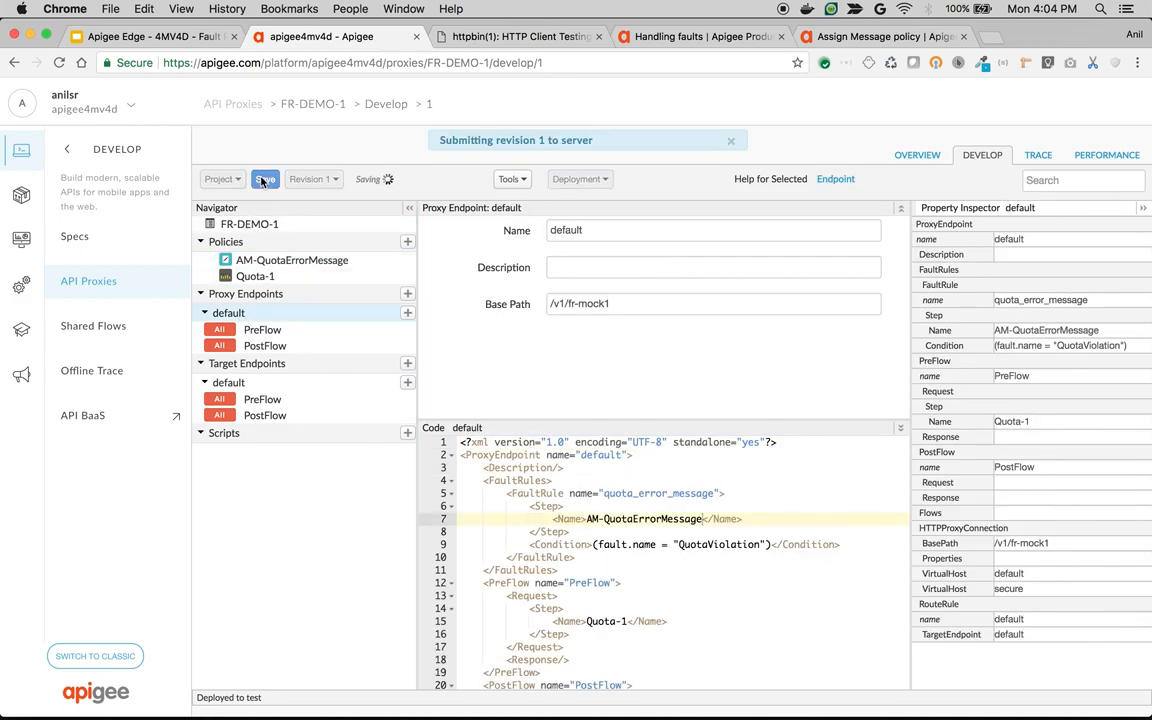
click(517, 37)
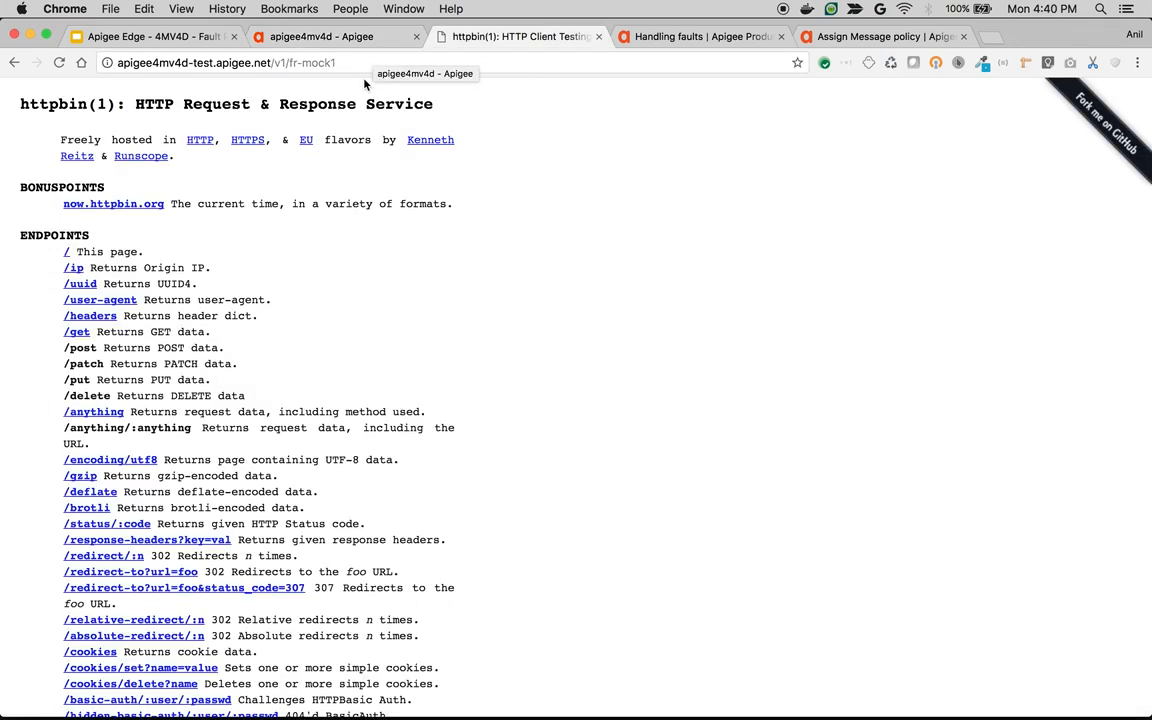